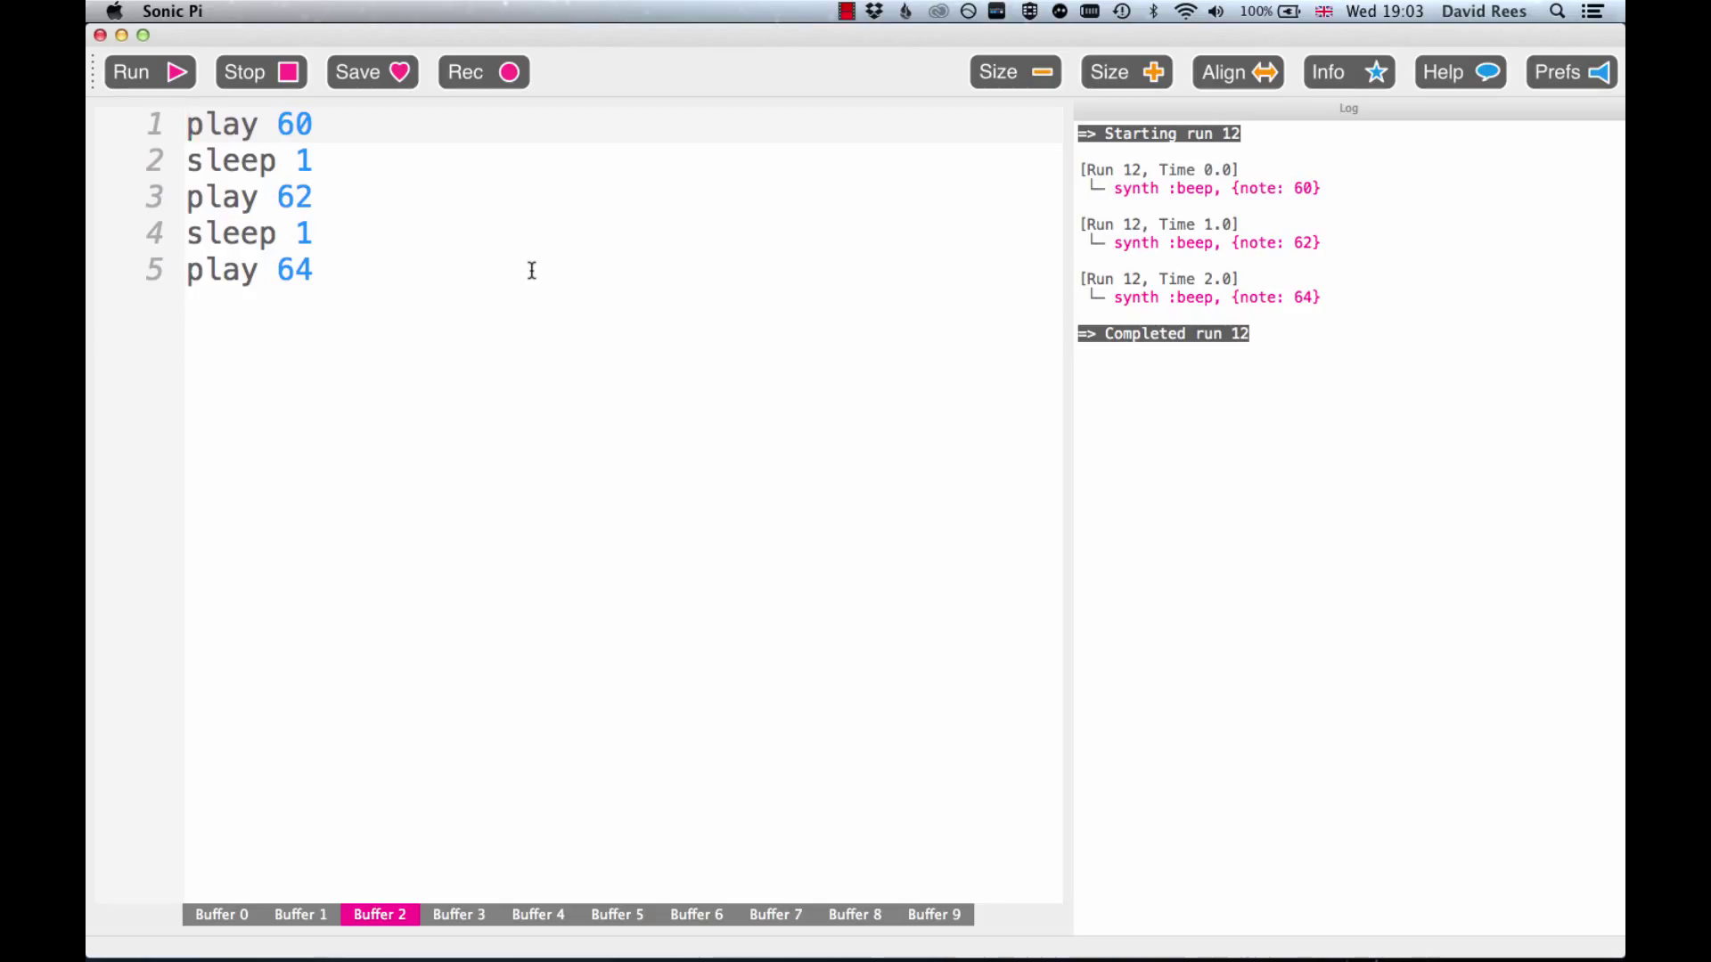
# - Wrap the three-note melody in a with_fx :echo block, run it, and show the Echo effect's help page
pyautogui.click(150, 71)
pyautogui.write('with_fx :echo do')
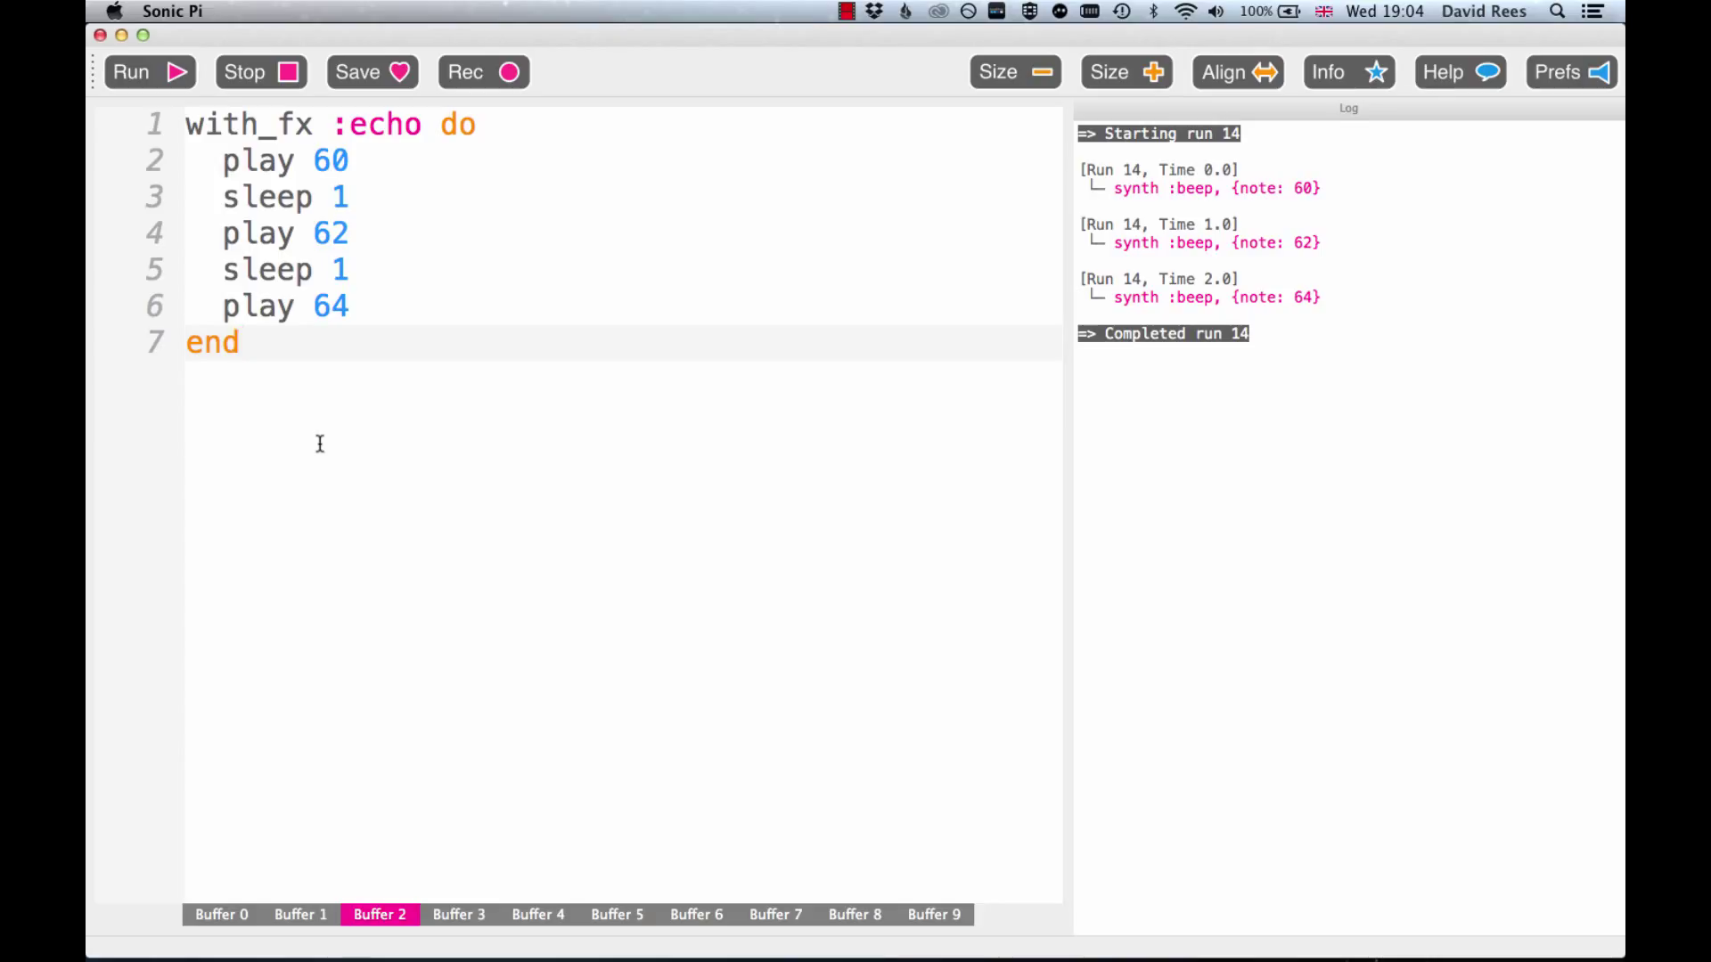
pyautogui.click(245, 342)
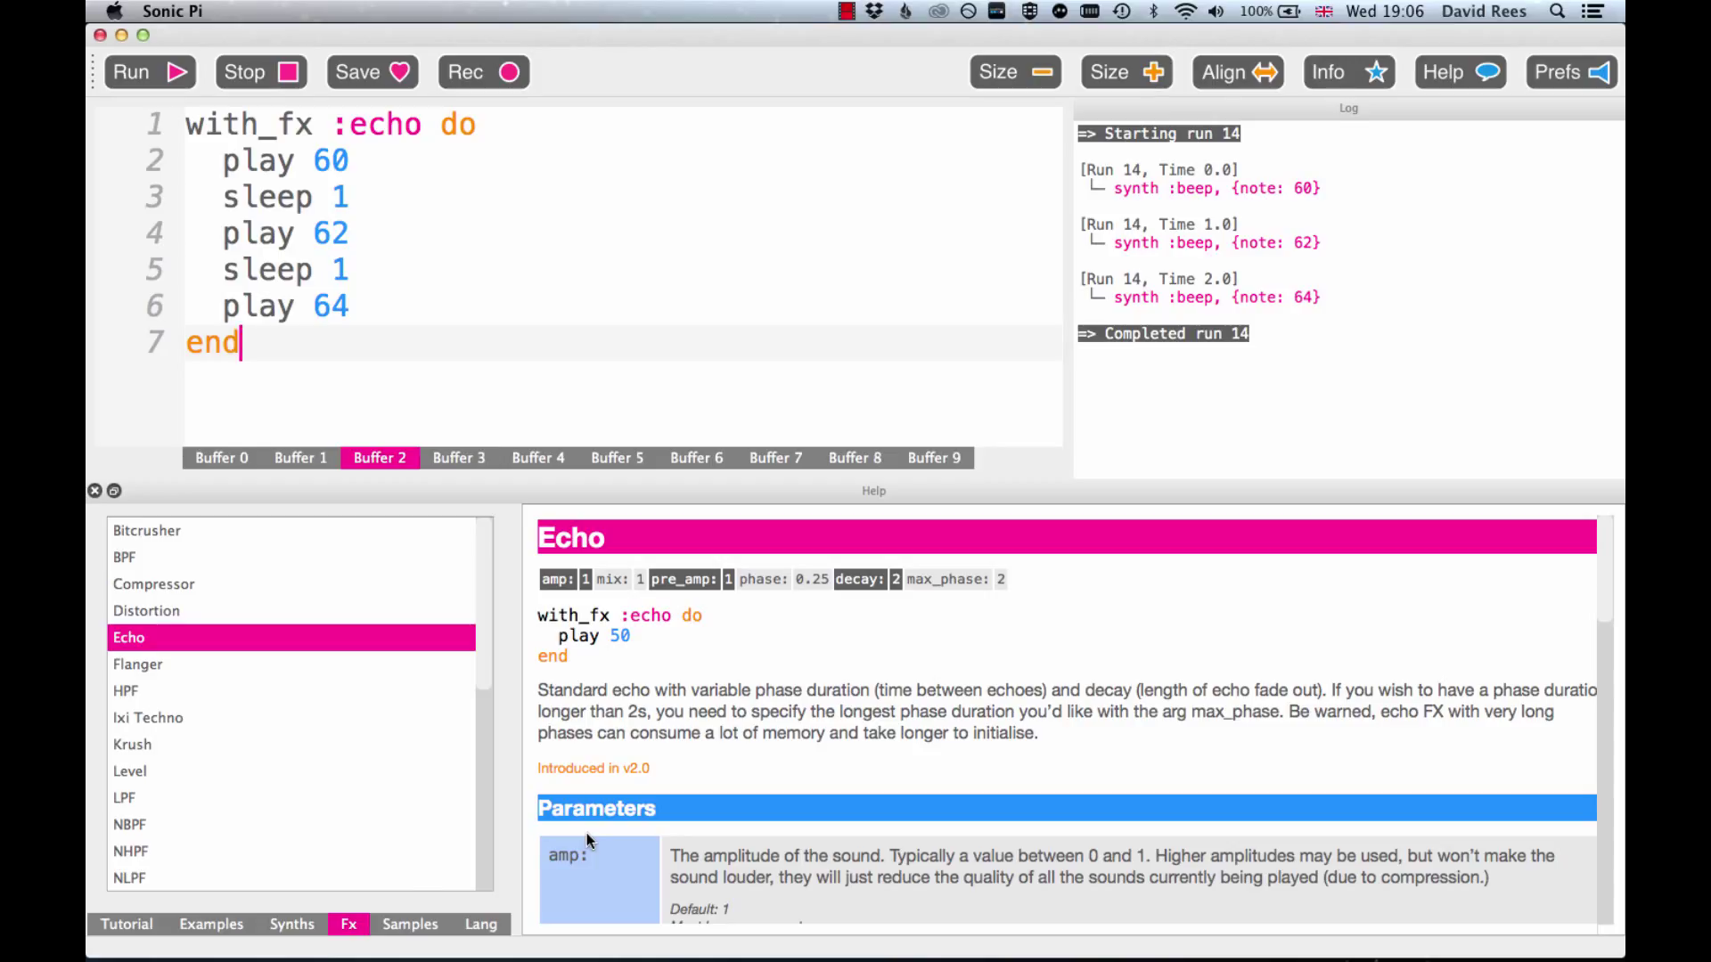
pyautogui.moveTo(710, 635)
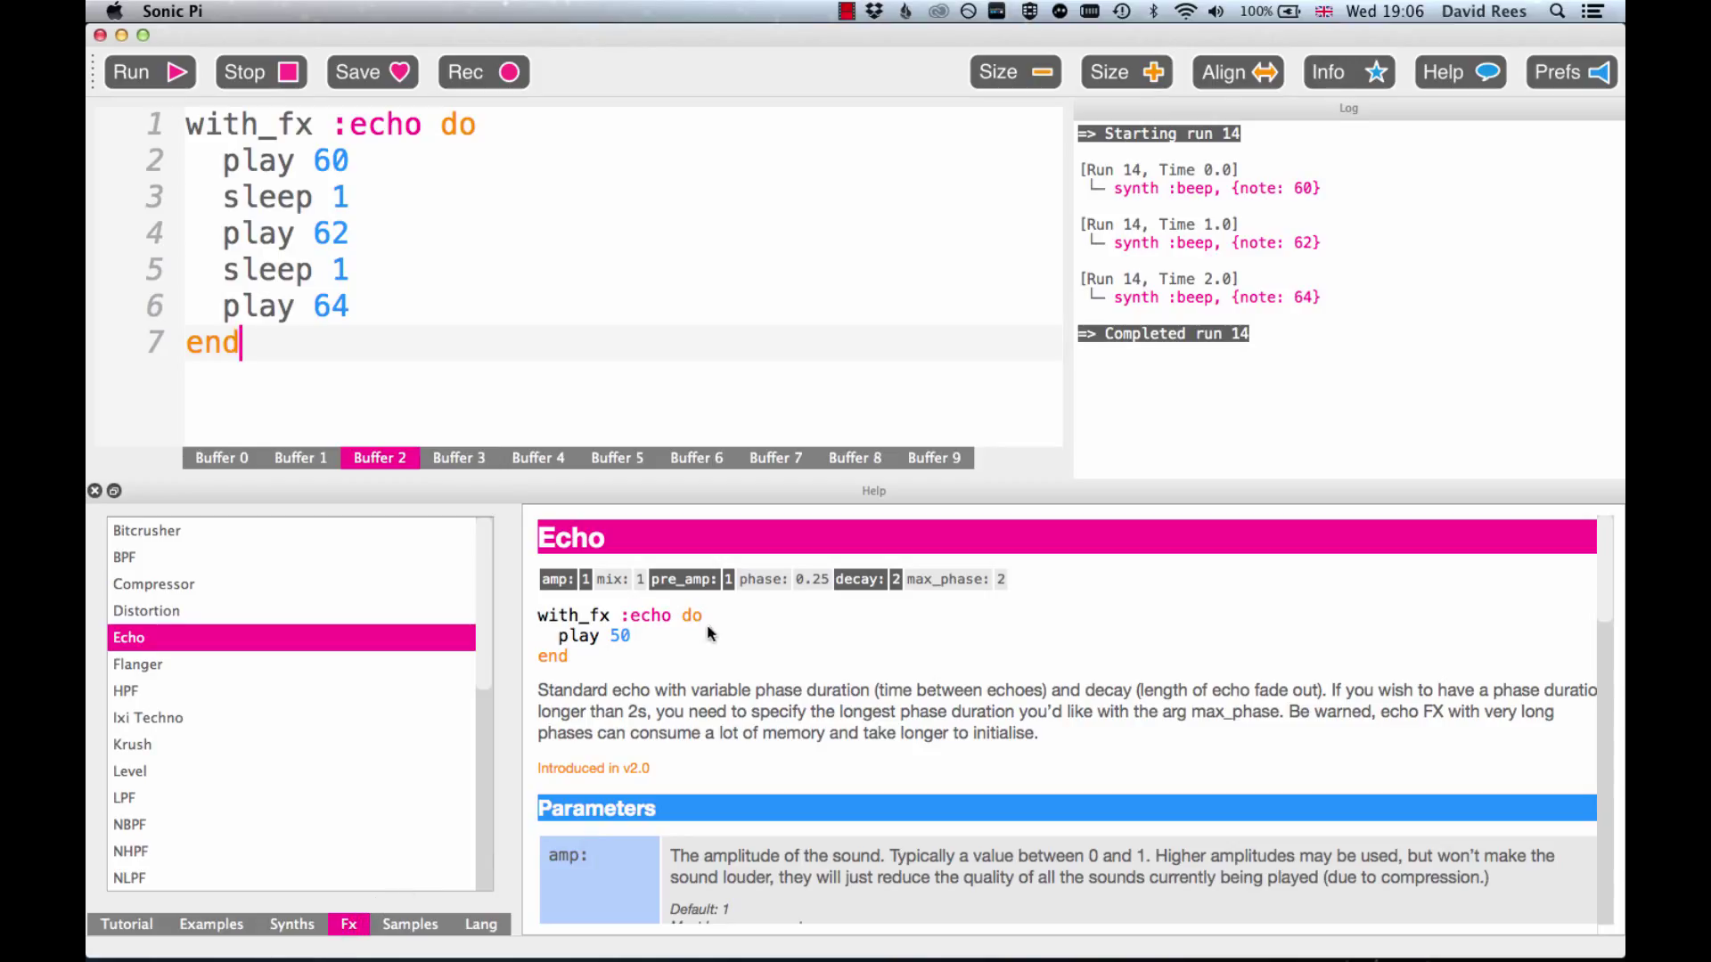